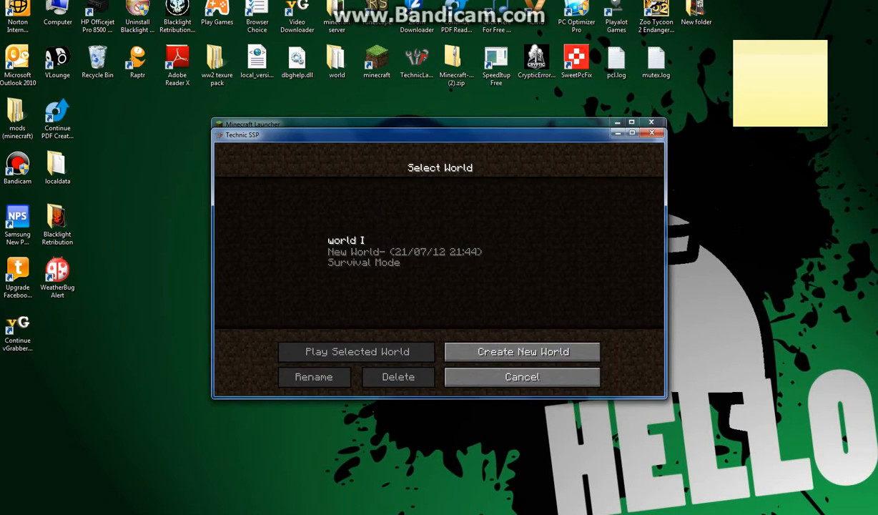
Step: Load the saved survival world 'world I' and bring up the pause menu
left_click(356, 351)
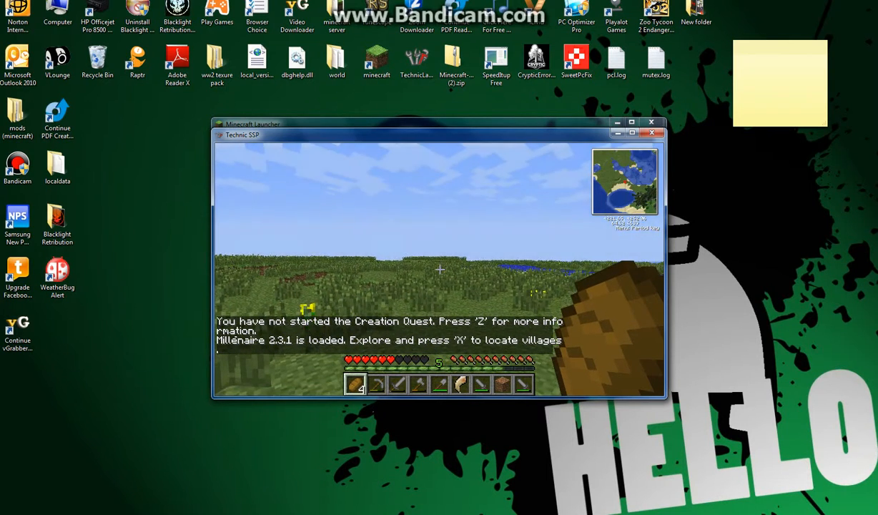
key("Escape")
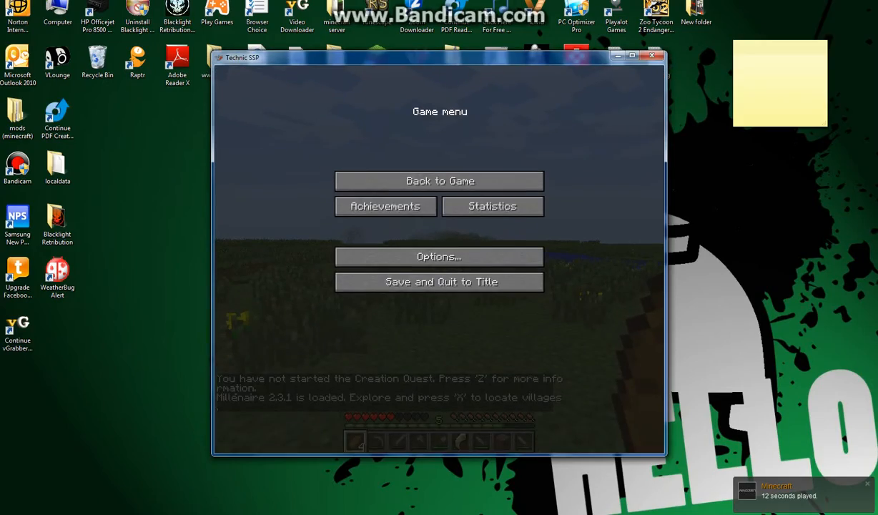
Step: Return to gameplay from the pause menu via Back to Game
left_click(439, 180)
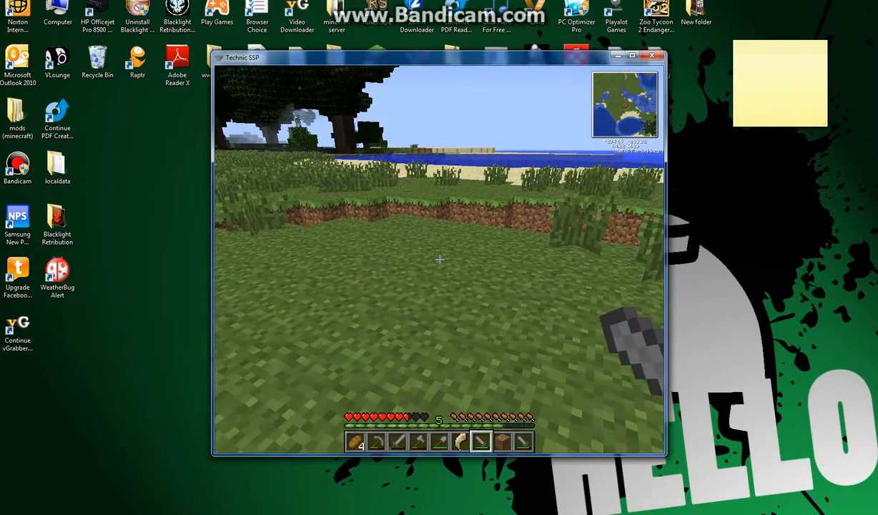
Step: Page through the NEI item list in the inventory twice before the game crashes to desktop
key("e")
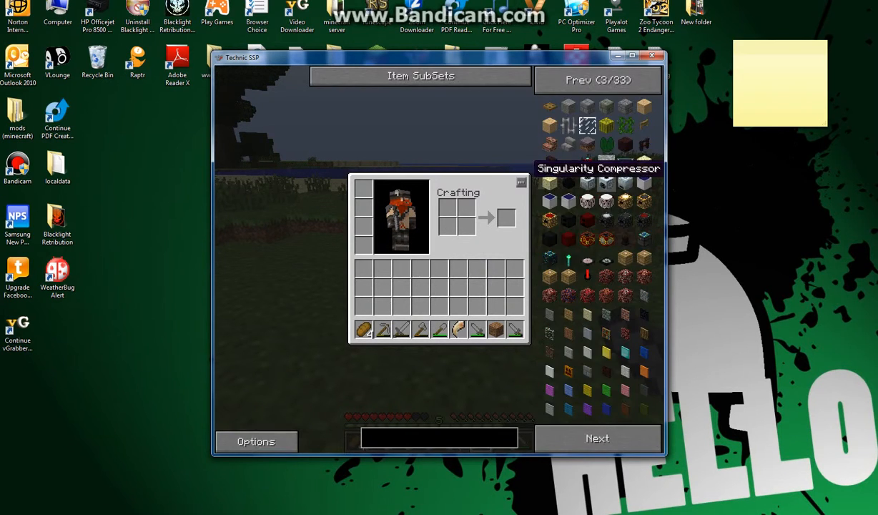
left_click(597, 437)
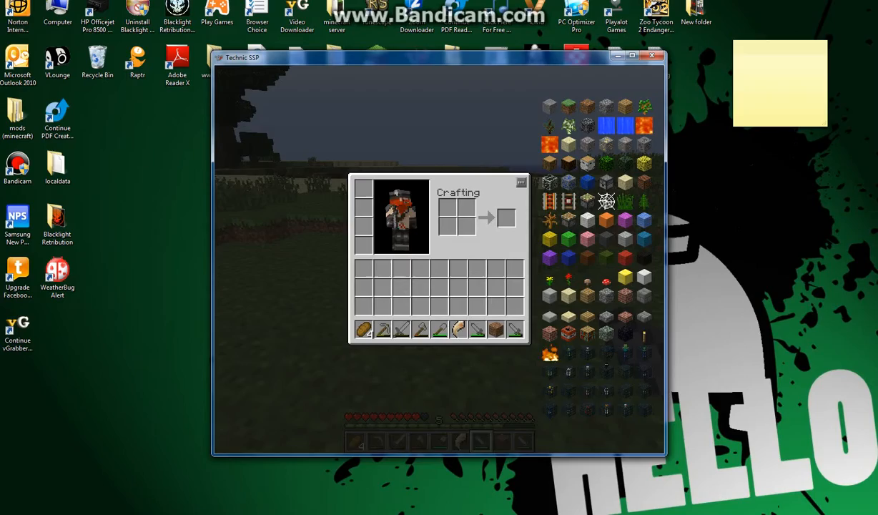
key("Escape")
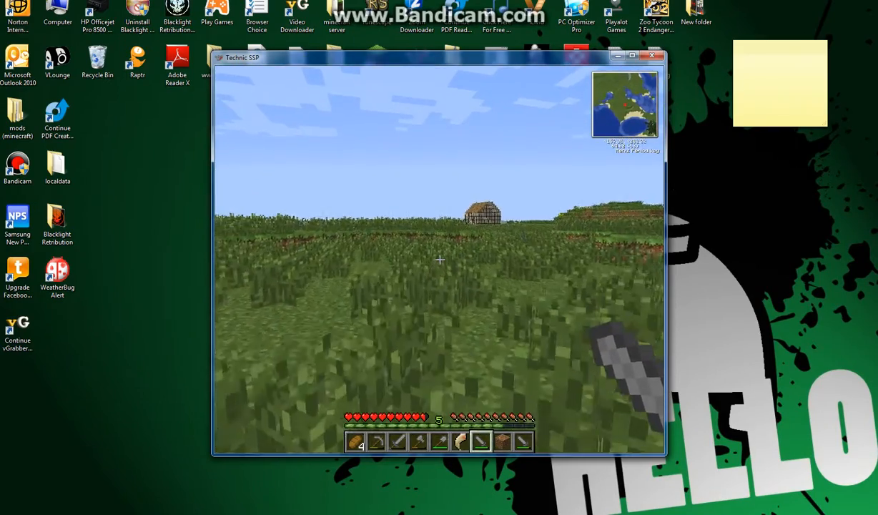
key("e")
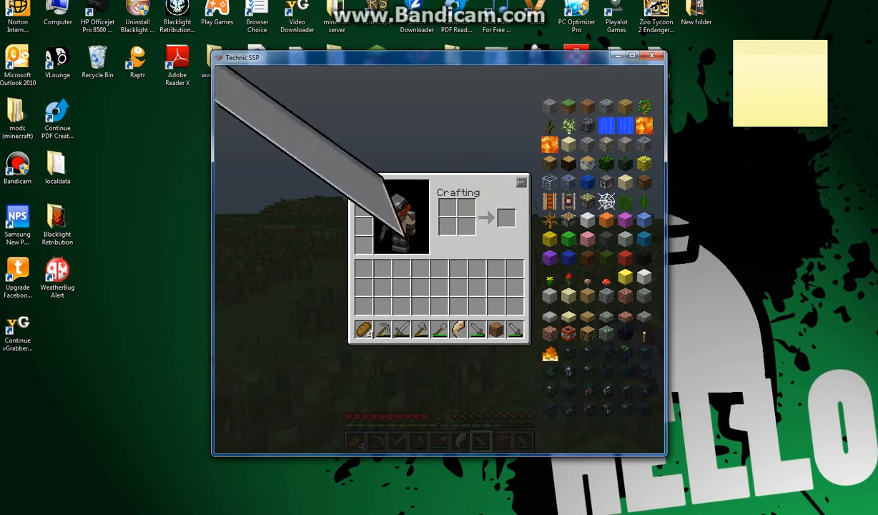
key("Escape")
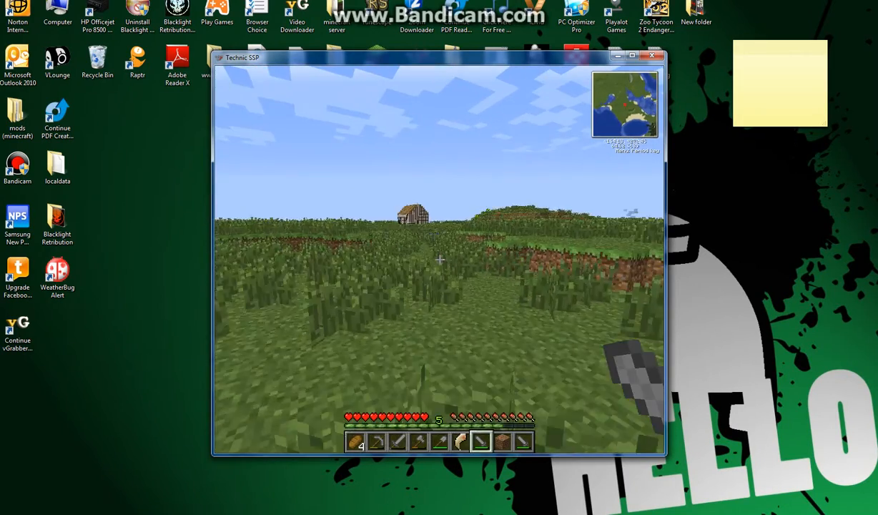
key("Escape")
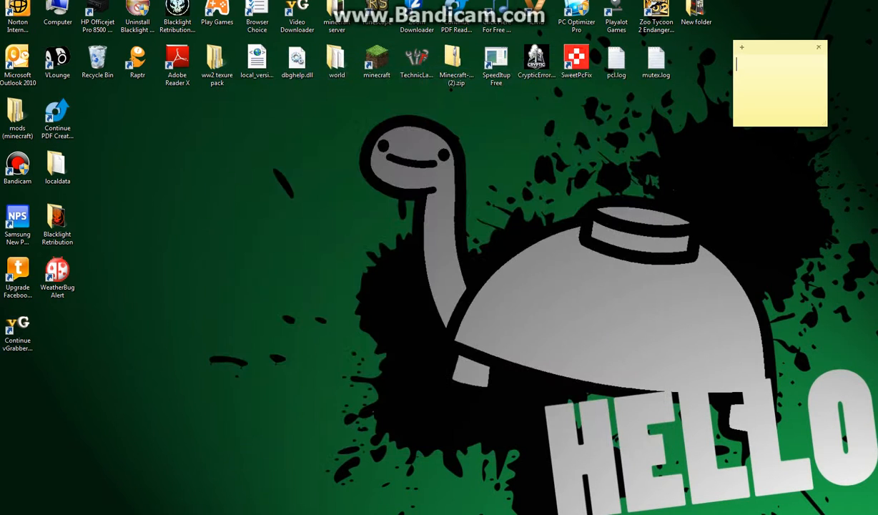
Step: Relaunch TechnicLauncher from the desktop, allow it to run, and log in to start Technic SSP
double_click(434, 55)
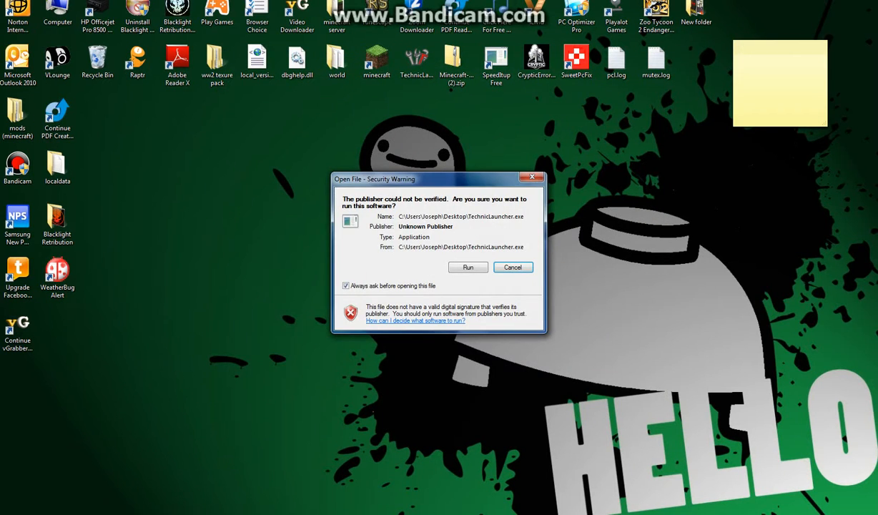
left_click(468, 268)
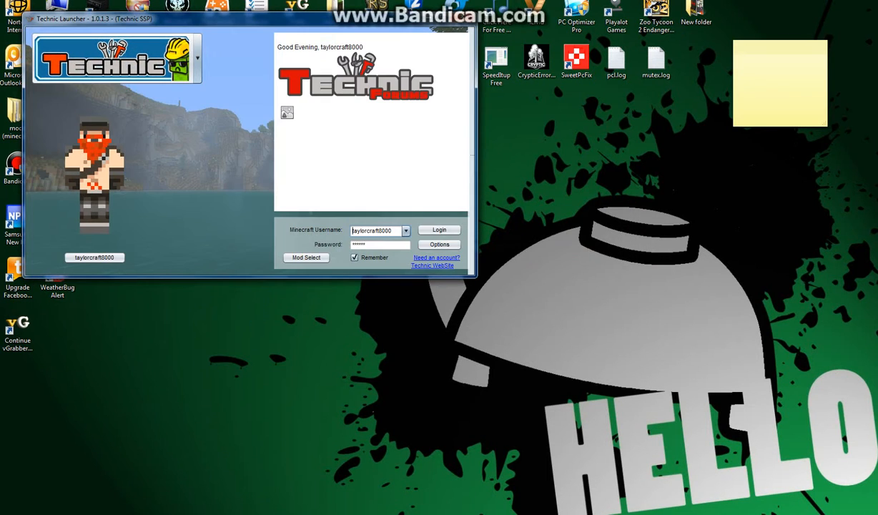
left_click(437, 229)
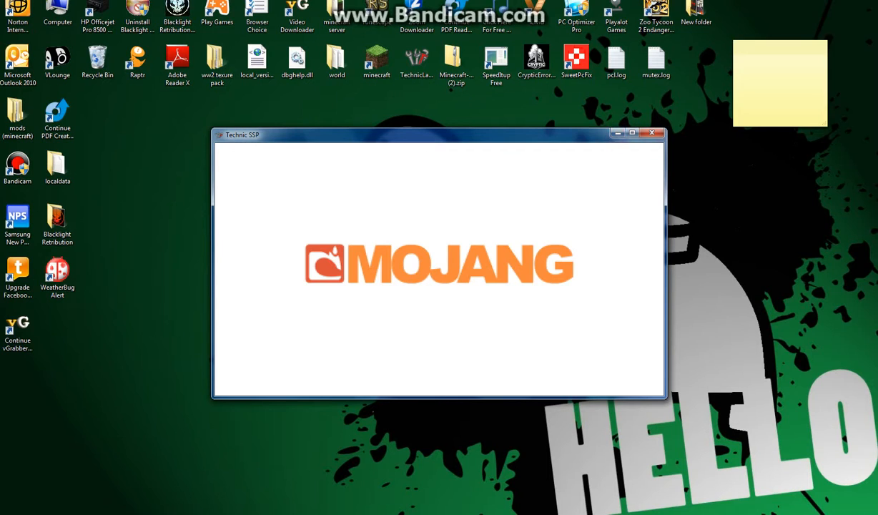
mouse_move(632, 133)
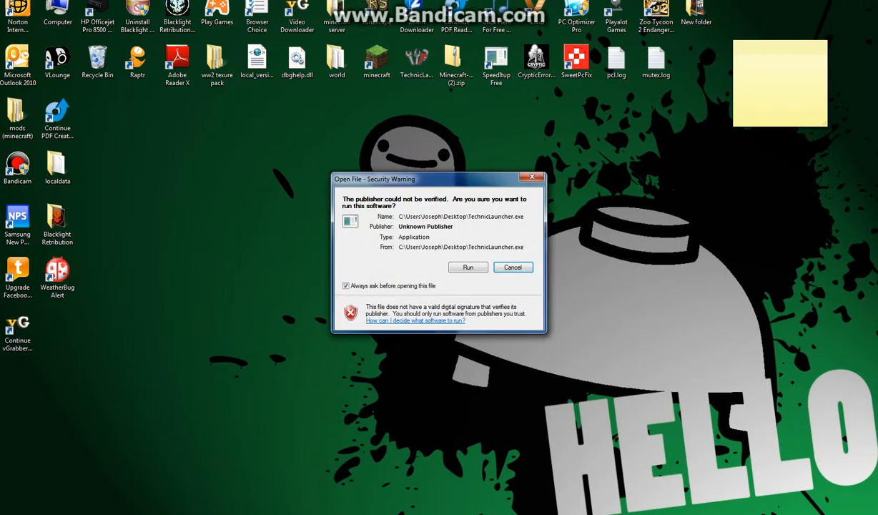
Step: Allow the launcher to run again and log in, producing a blank Technic SSP window
left_click(467, 267)
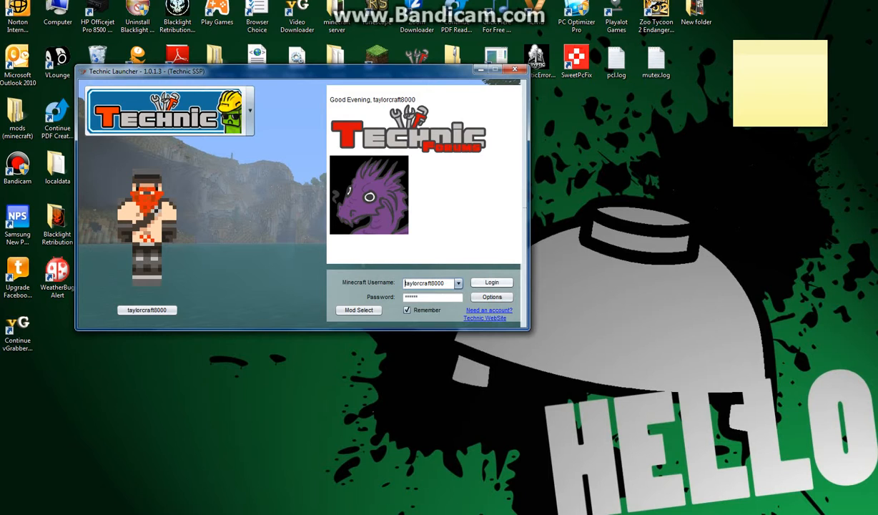
left_click(492, 284)
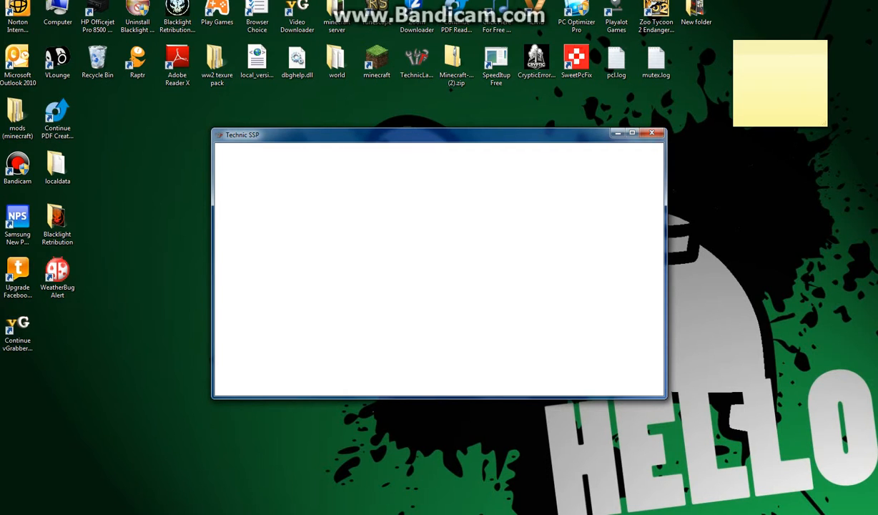
Step: Close the blank Technic SSP window that never loaded
left_click(298, 60)
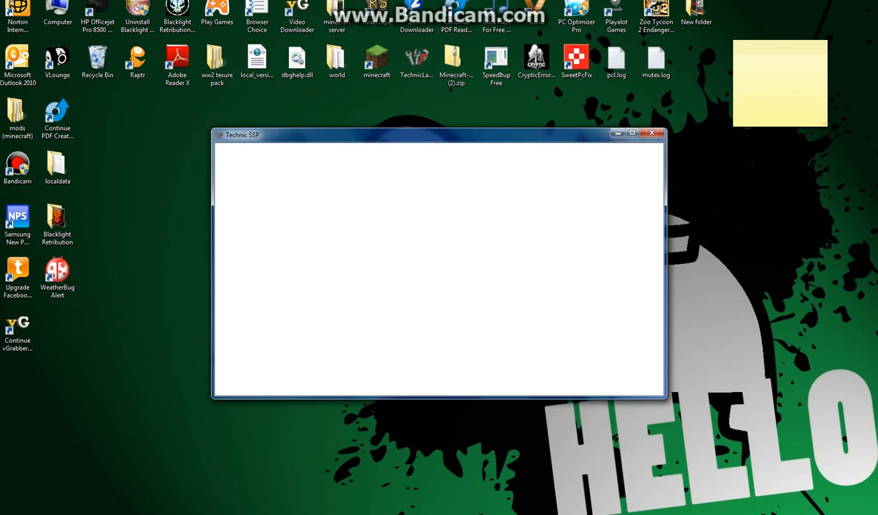
left_click(652, 133)
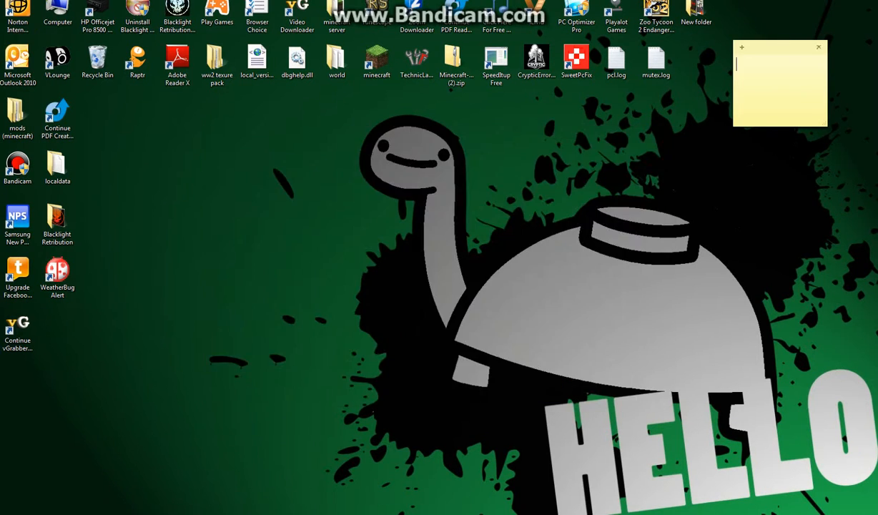